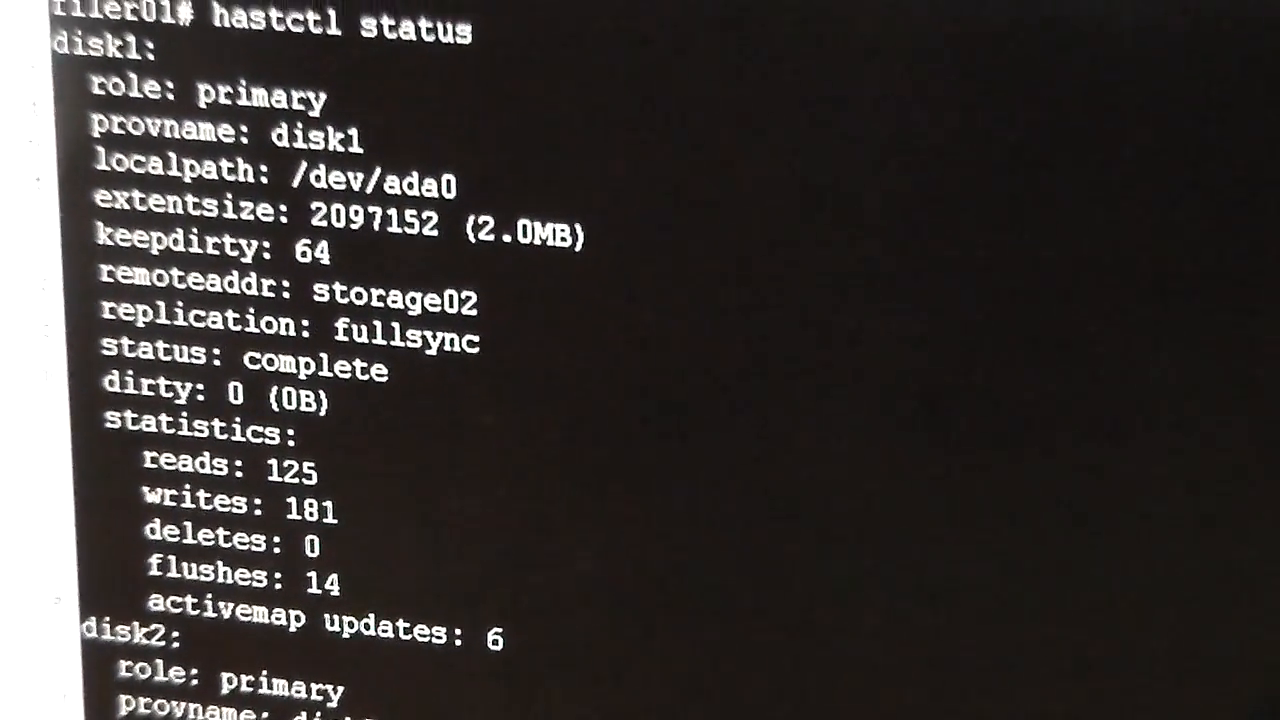
# - Scroll filer02's hastctl status output to show disk2 secondary with sync complete
pyautogui.scroll(-3)
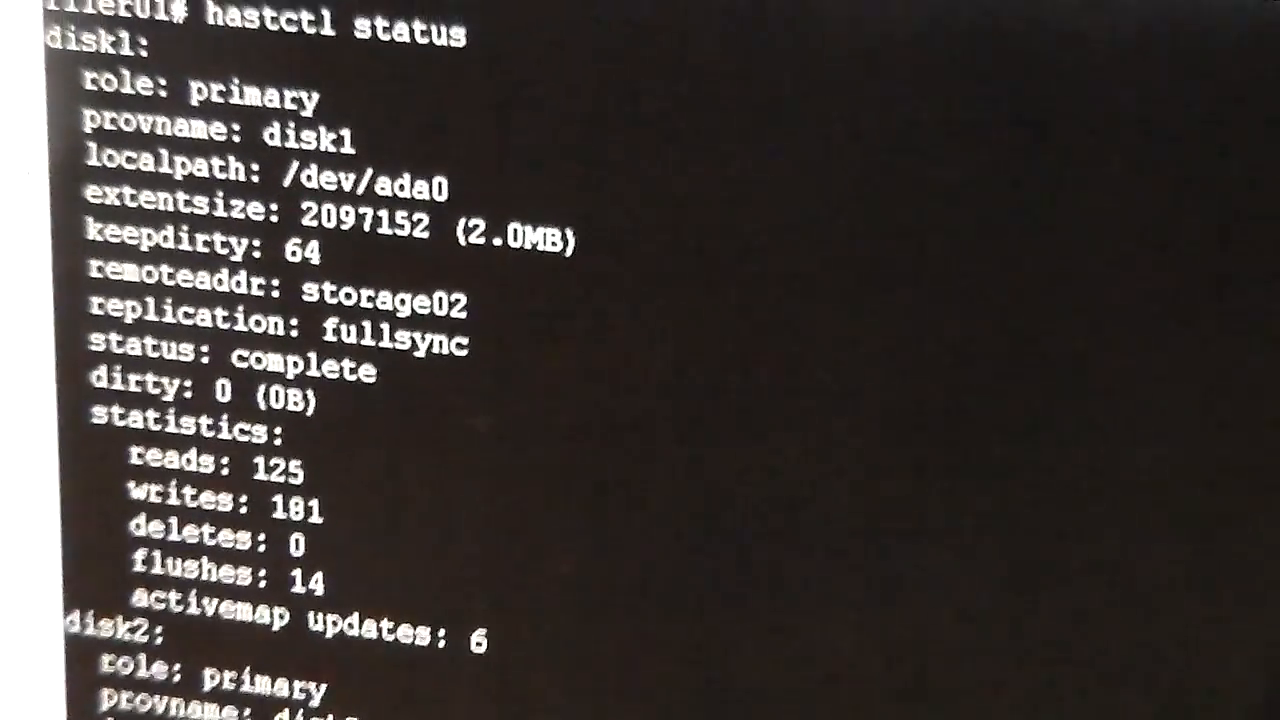
pyautogui.scroll(-3)
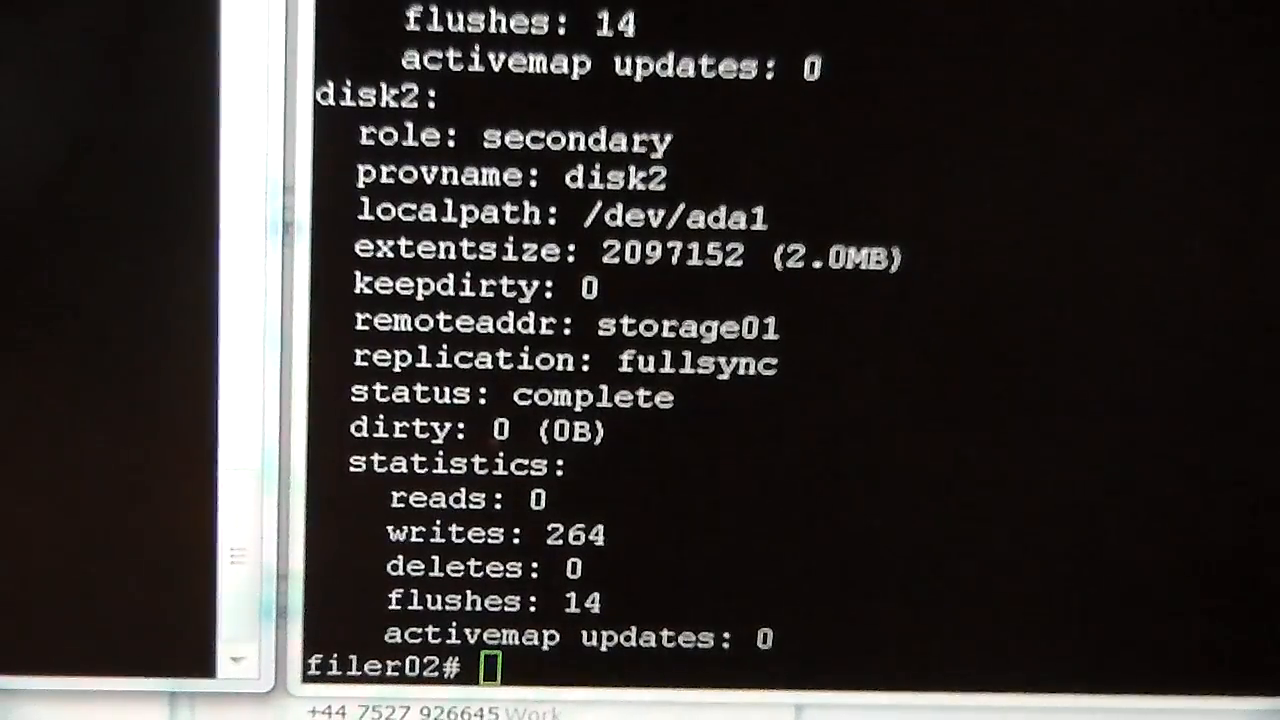
# - Run zpool status tank on filer02
pyautogui.write('z')
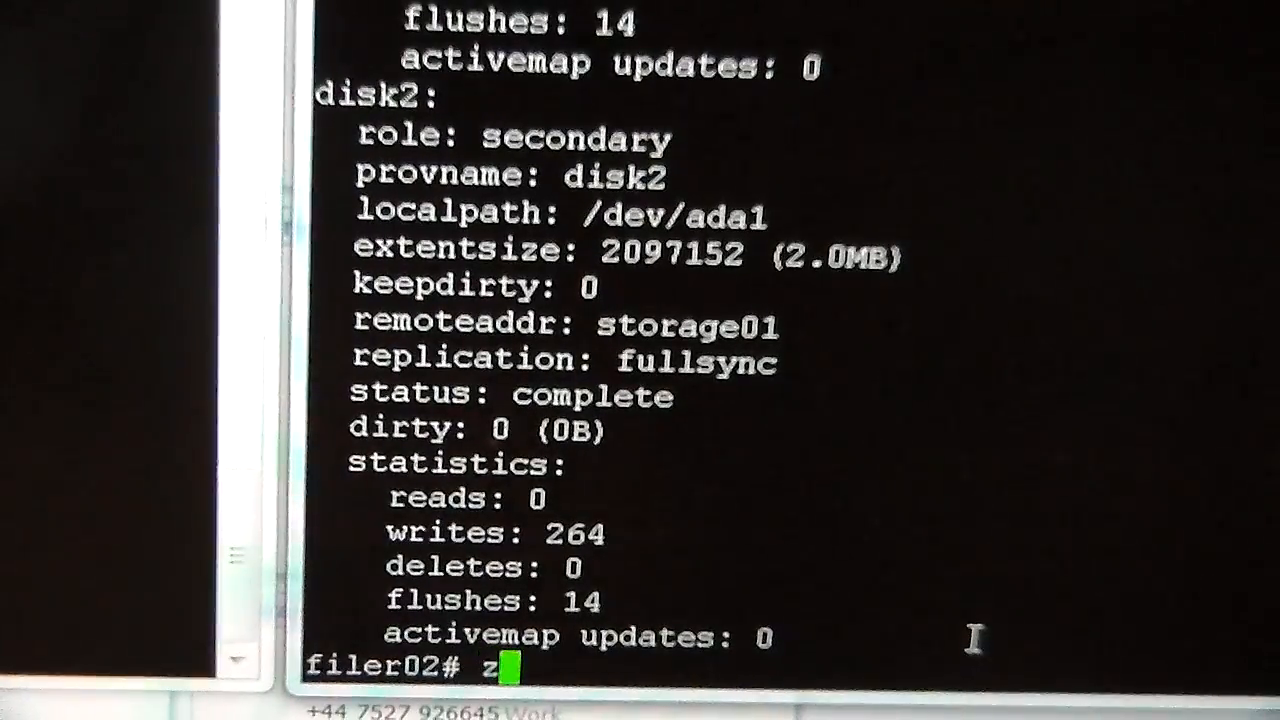
pyautogui.write('poll')
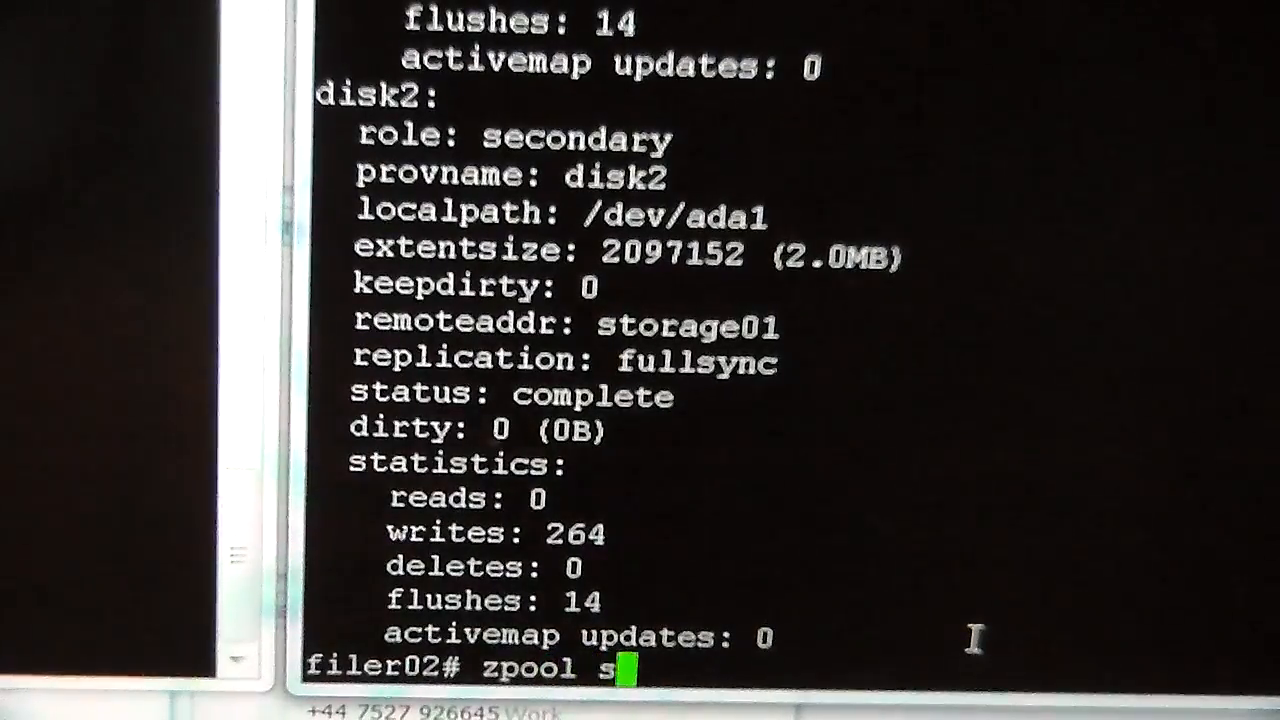
pyautogui.write('tatus ta')
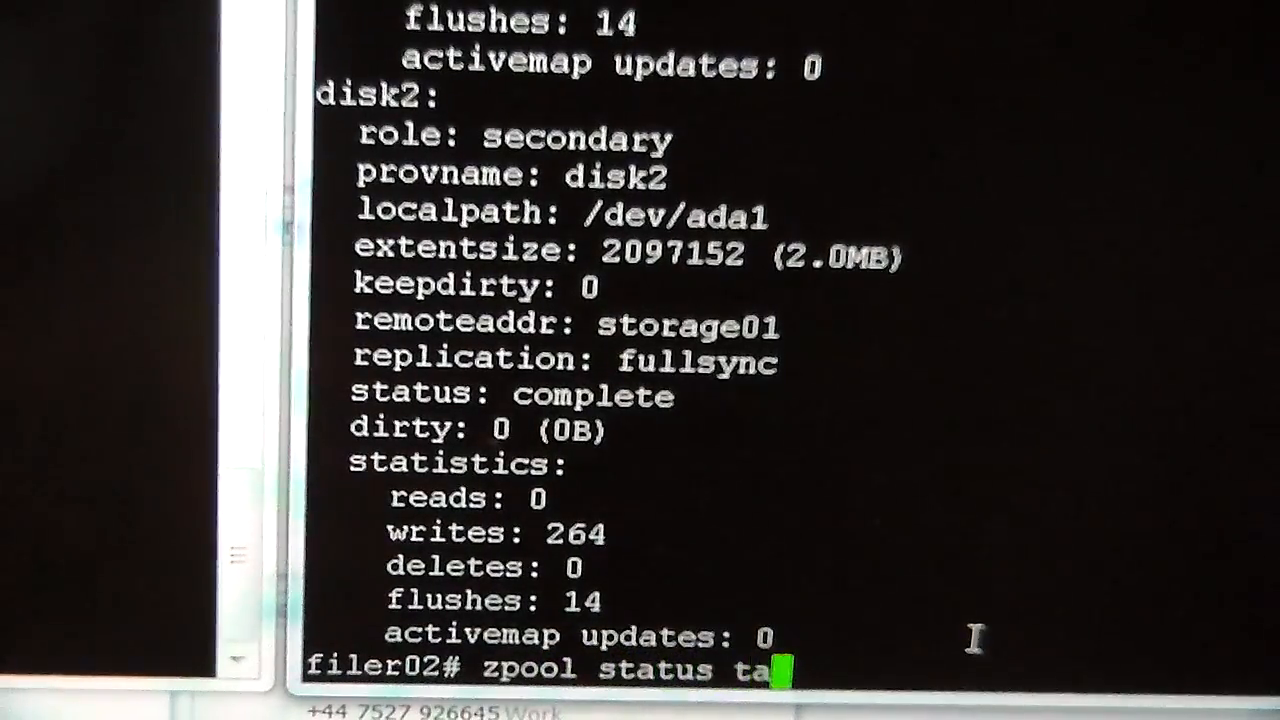
pyautogui.write('nk')
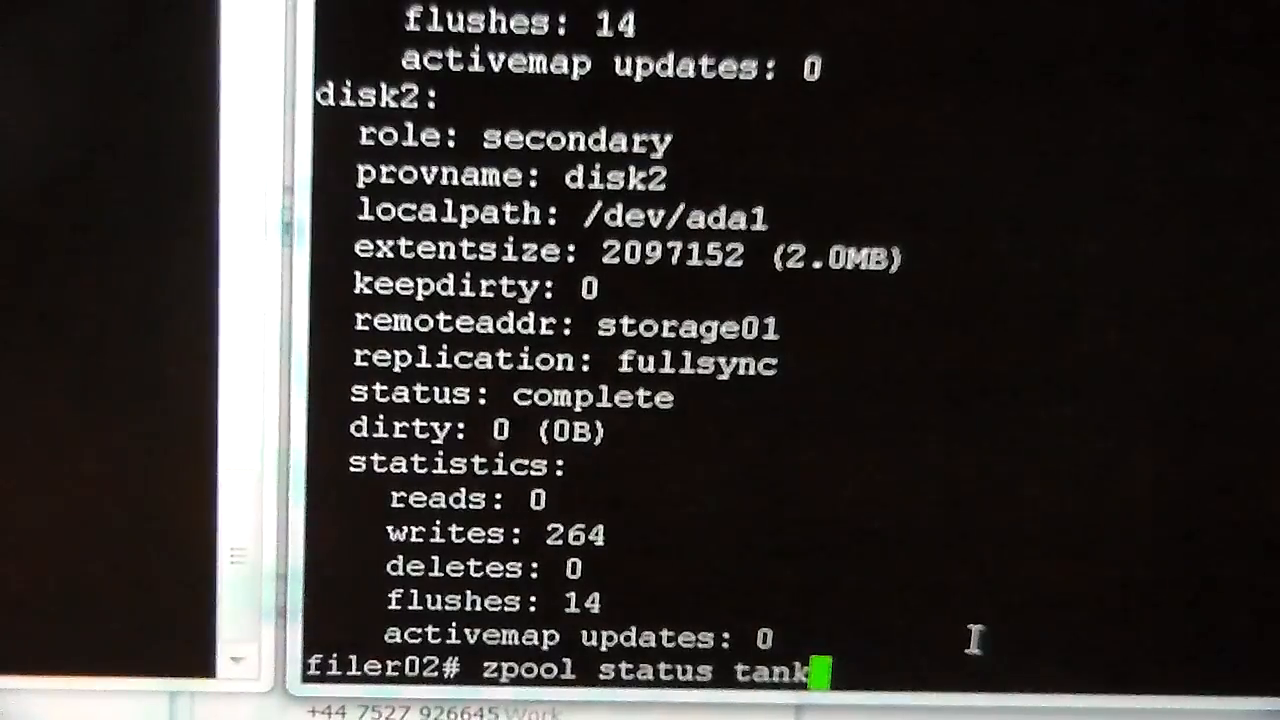
pyautogui.press('Return')
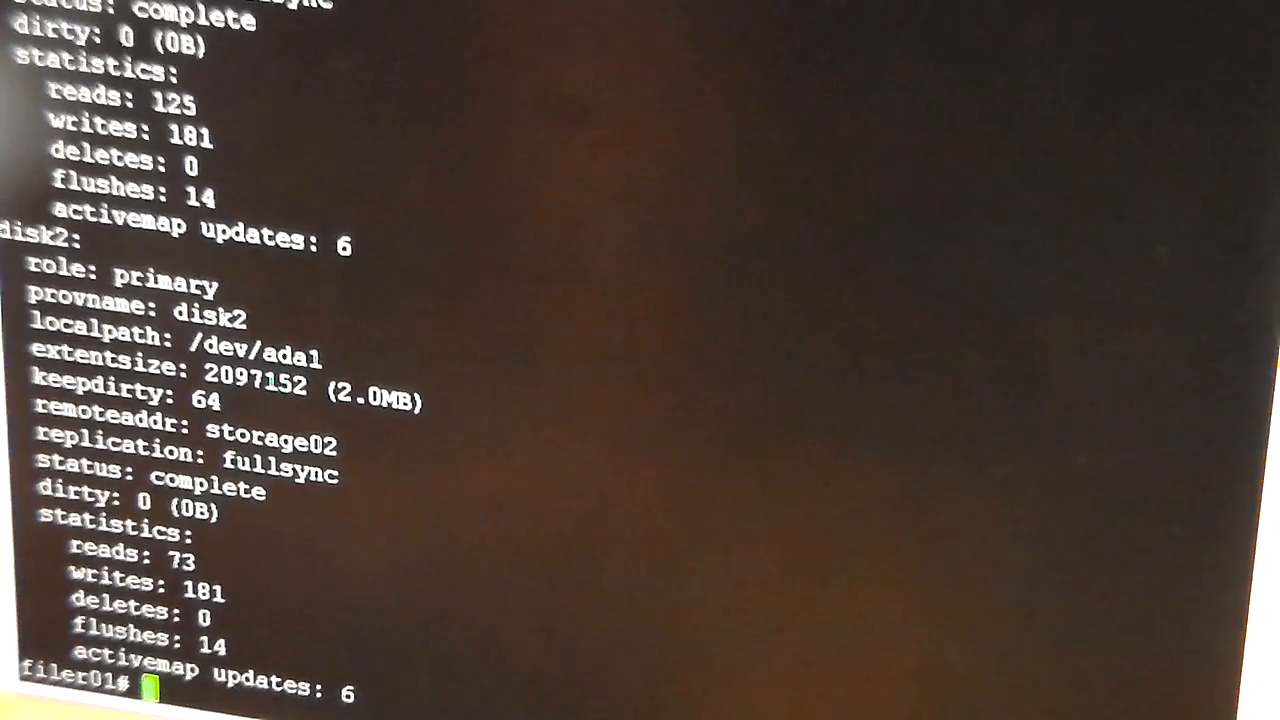
# - Run zpool status tank on filer01 to show tank ONLINE, then enter hastctl status
pyautogui.write('zpool status tan')
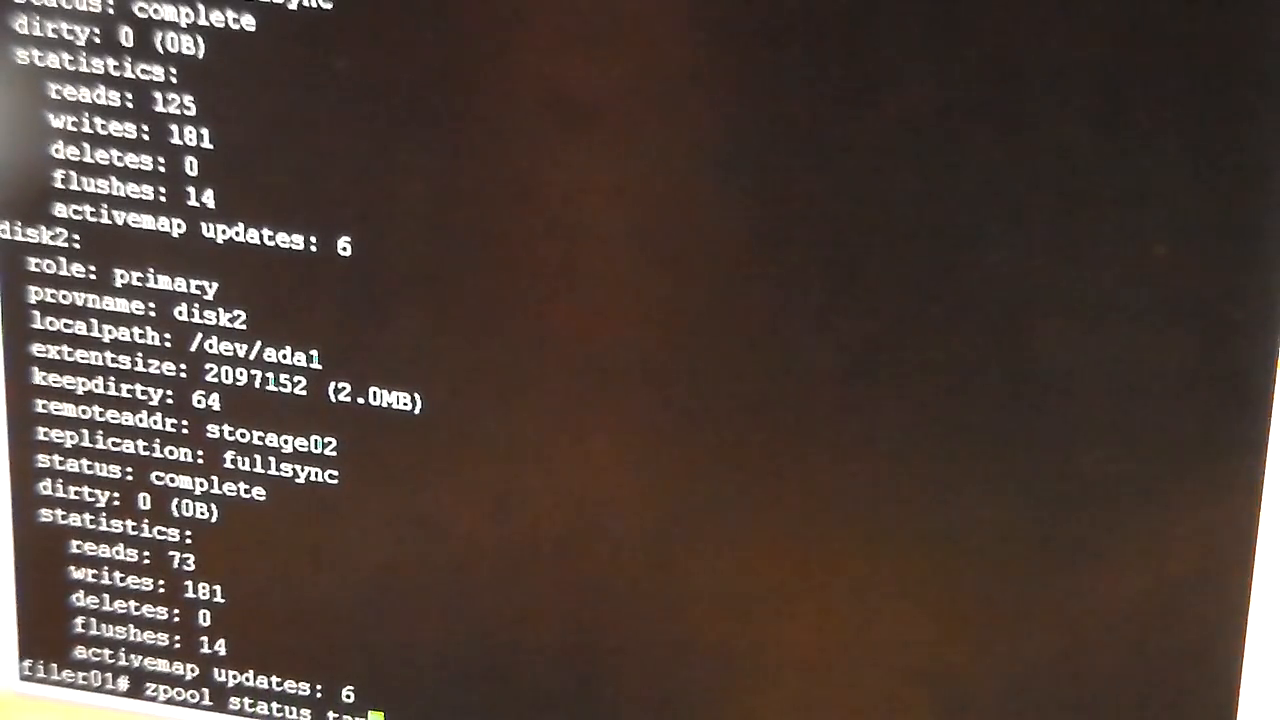
pyautogui.press('Return')
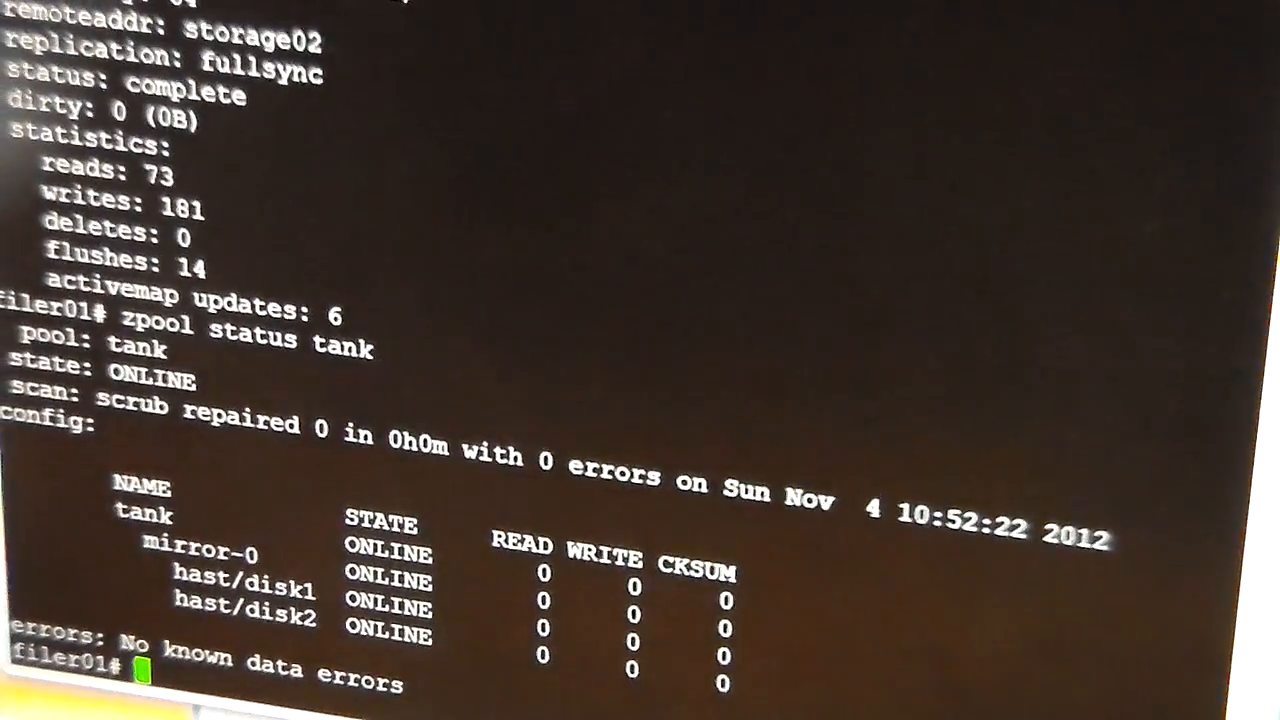
pyautogui.write('hastctl status')
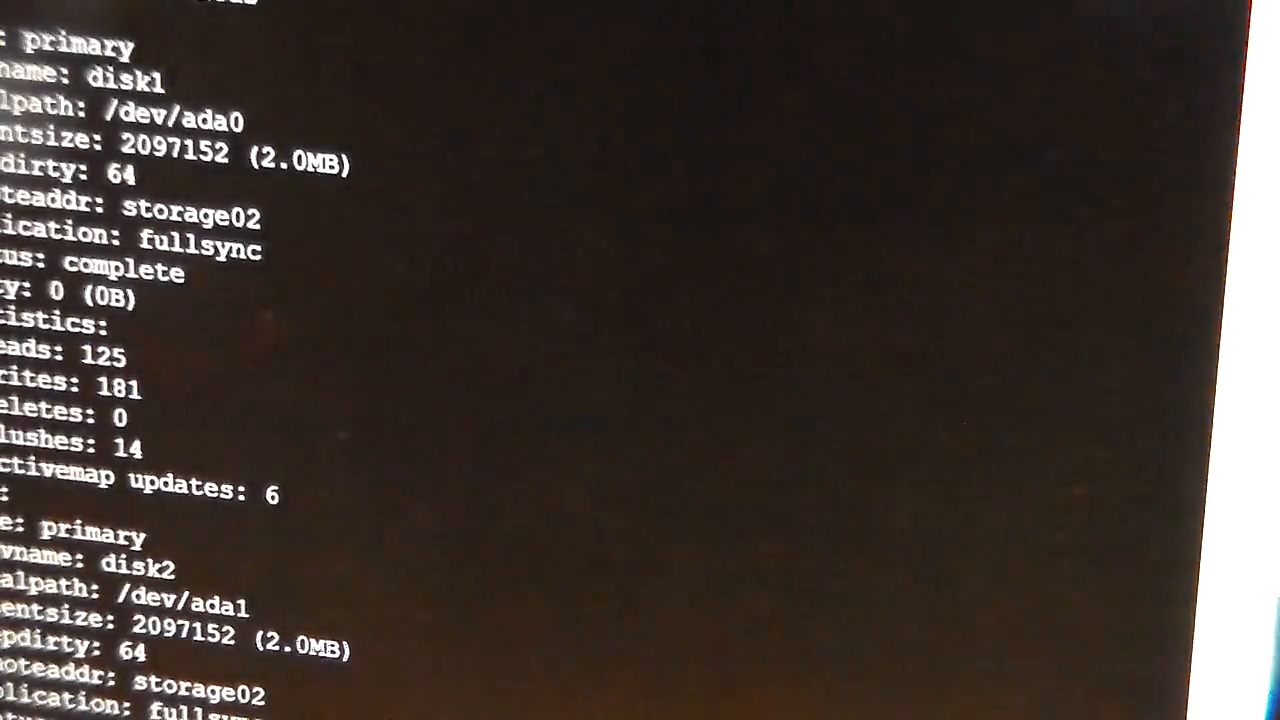
# - Scroll filer02's HAST status to show disk2 primary replicating to storage01
pyautogui.scroll(-3)
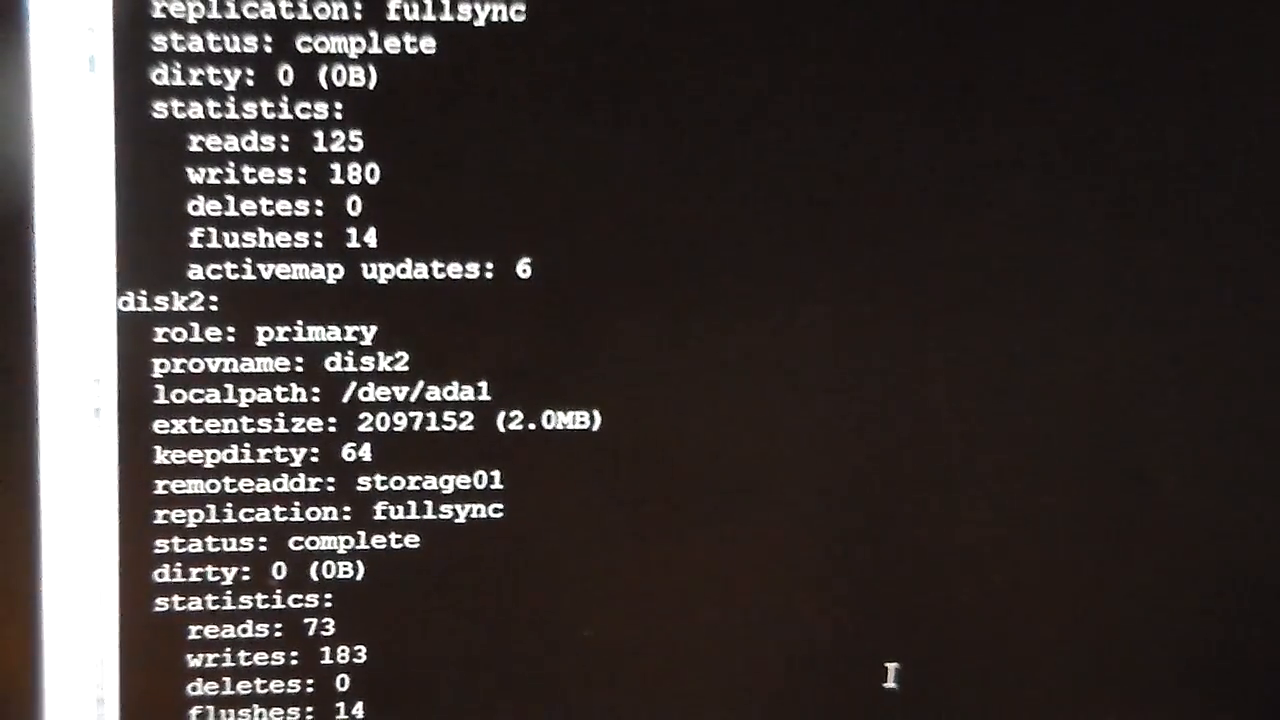
# - Run hastctl status and zpool status tank on filer02, showing tank ONLINE with zero errors
pyautogui.scroll(-3)
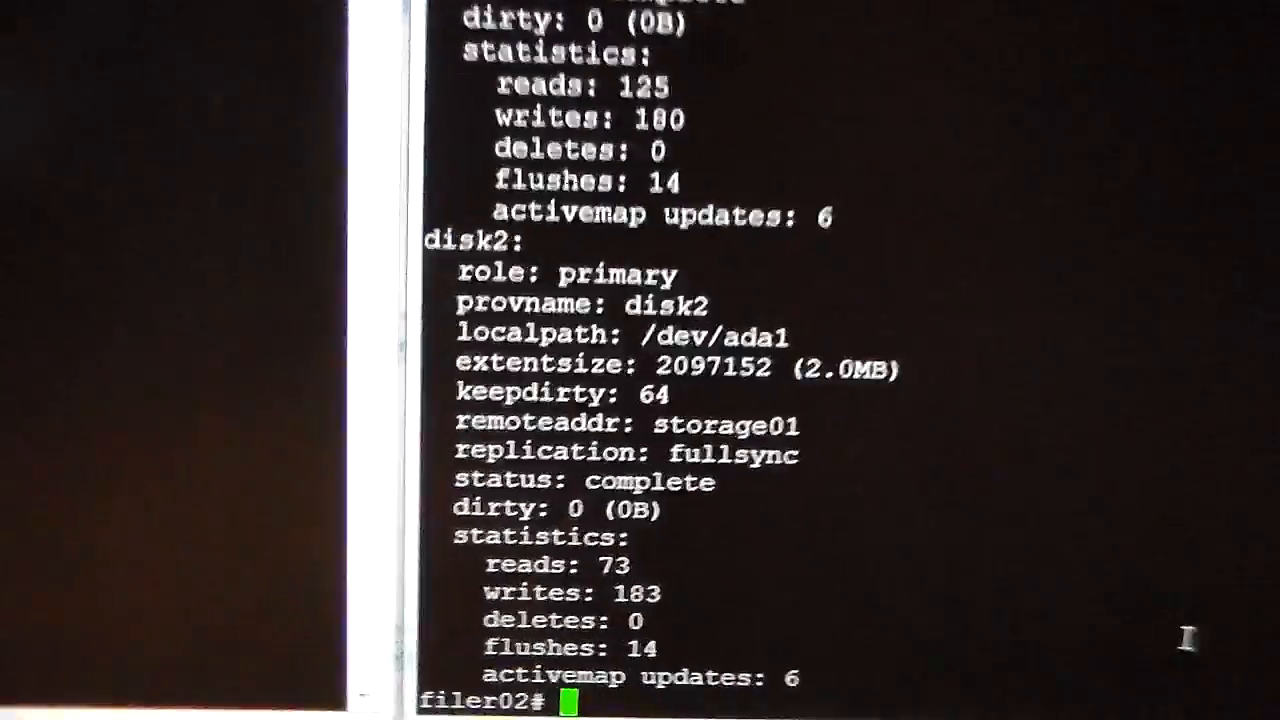
pyautogui.write('hastctl status')
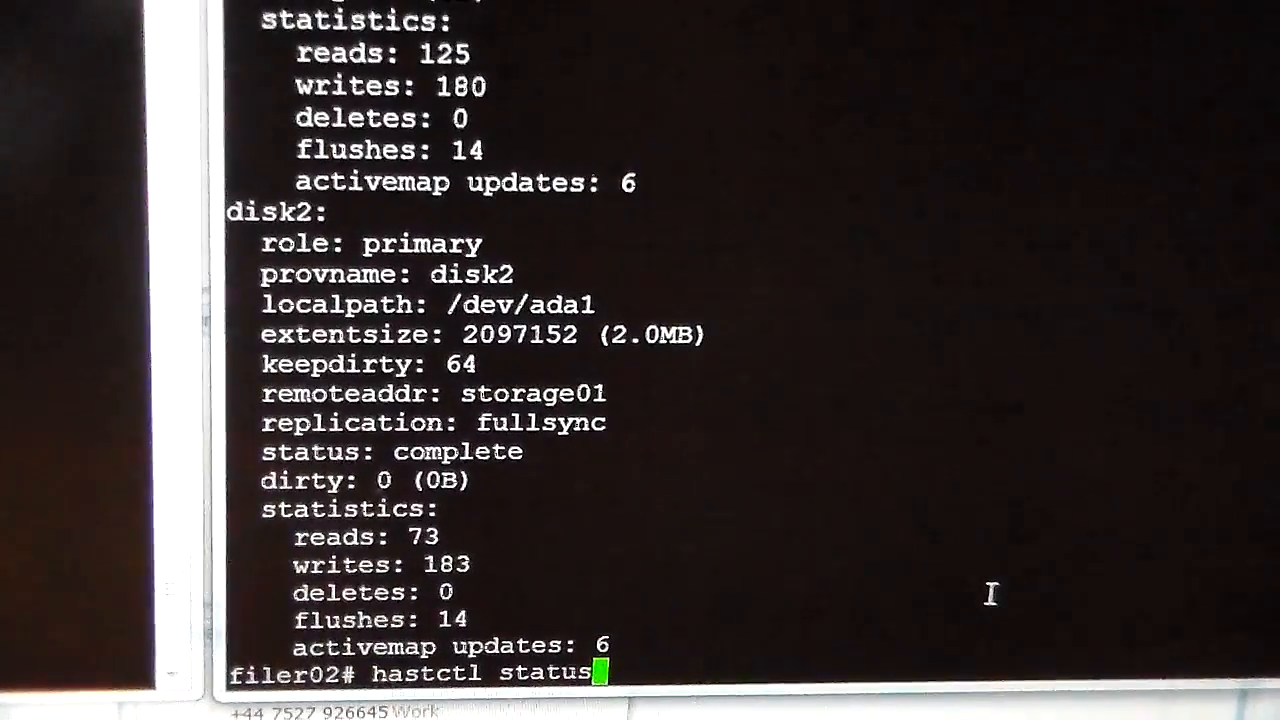
pyautogui.write('zpool status tank')
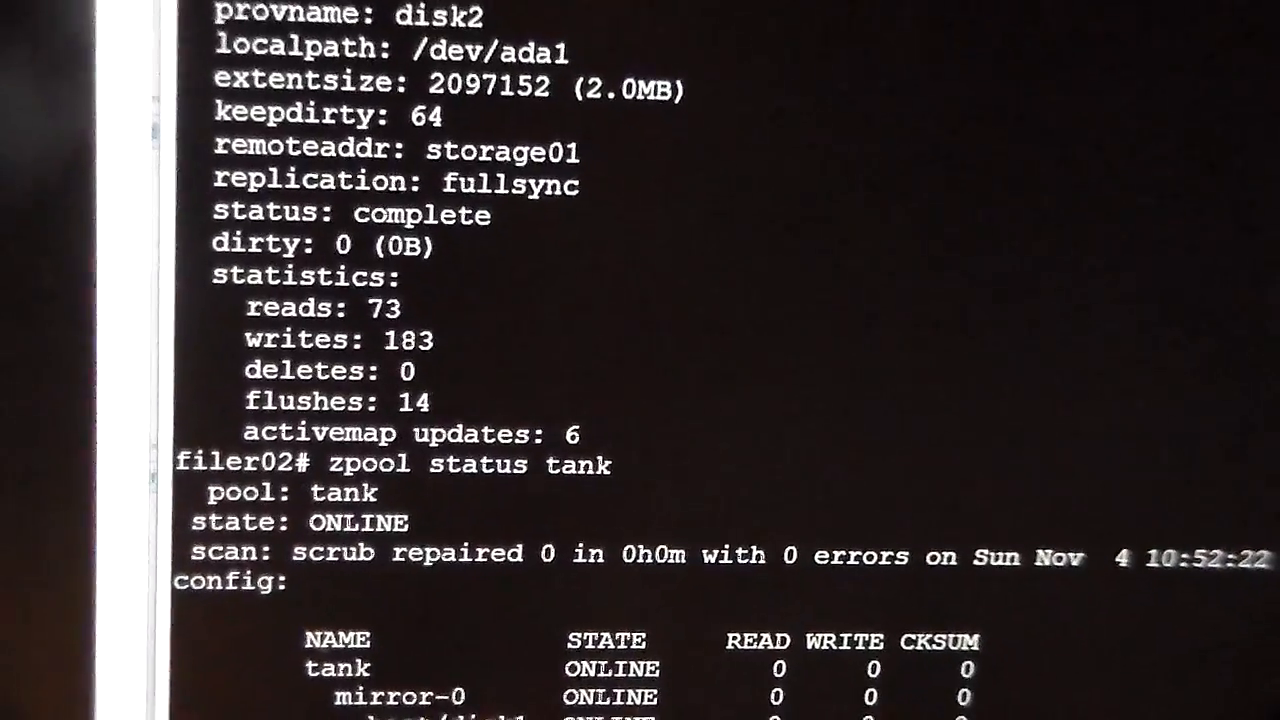
pyautogui.scroll(-3)
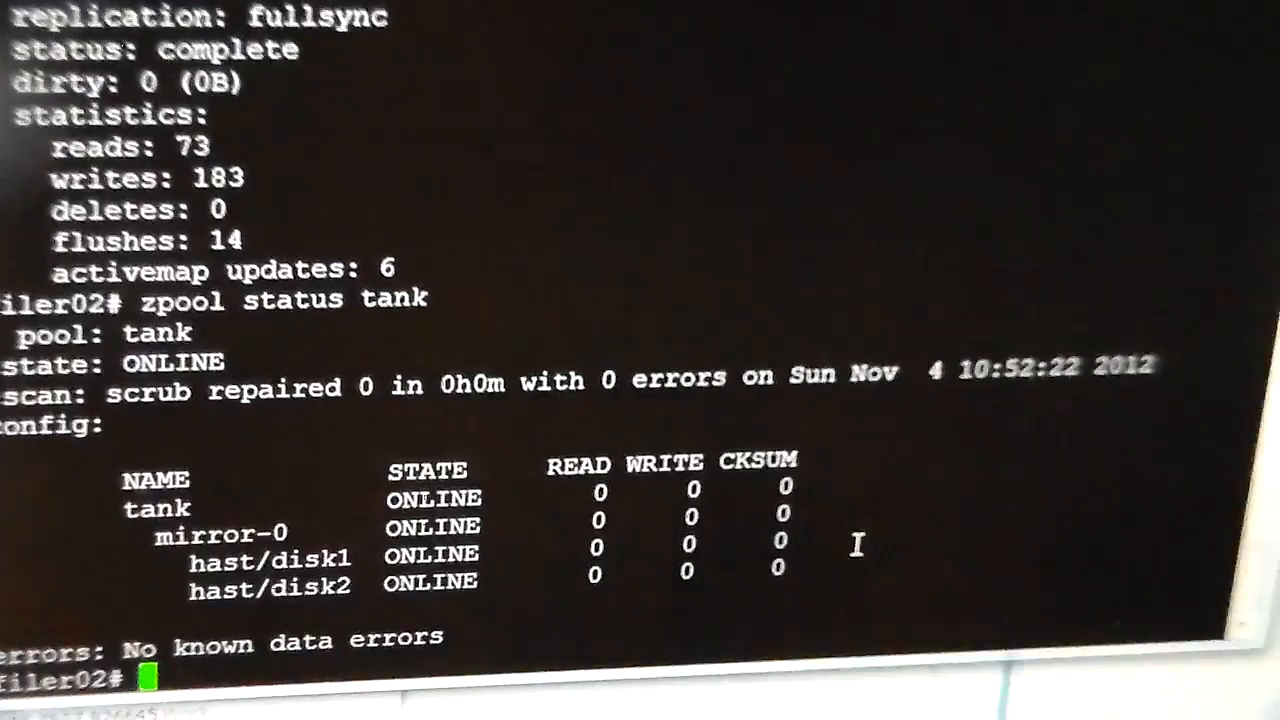
# - Enter zpool status tank on filer01, whose HAST status shows disk2 secondary
pyautogui.write('zpool status tank')
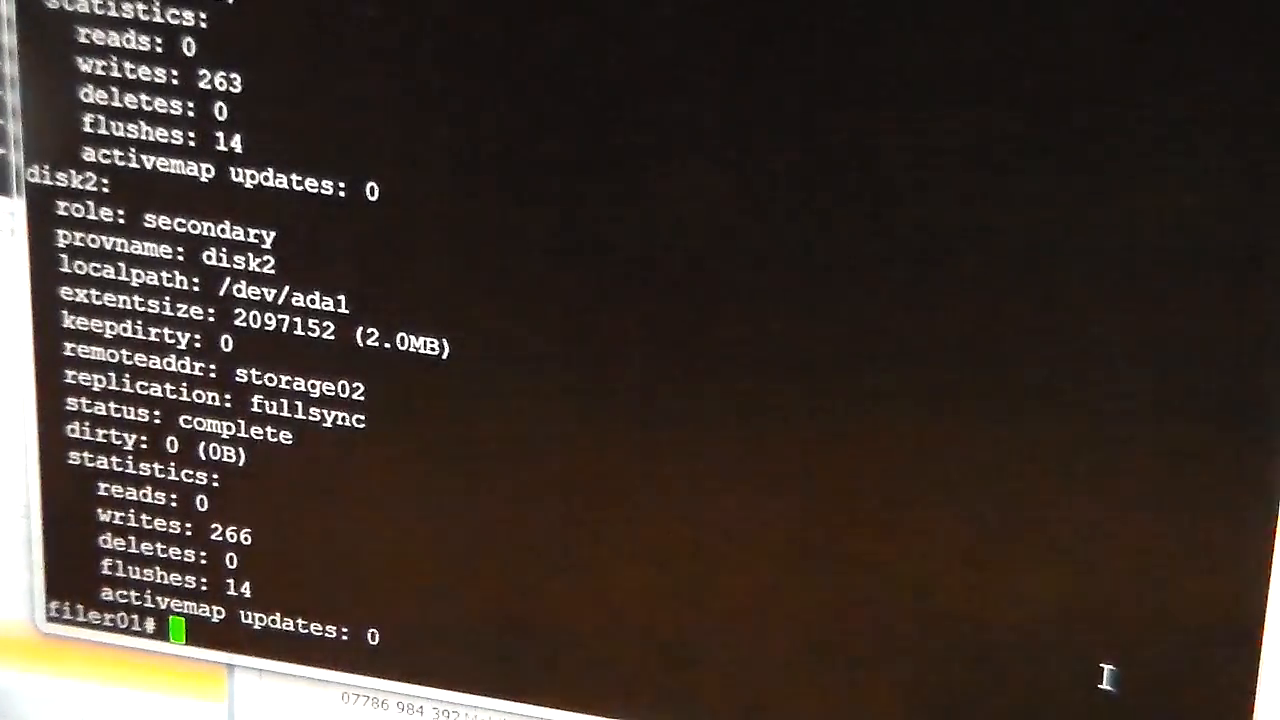
# - Enter hastctl status on filer01 after confirming pool tank ONLINE with no data errors
pyautogui.write('hastctl status')
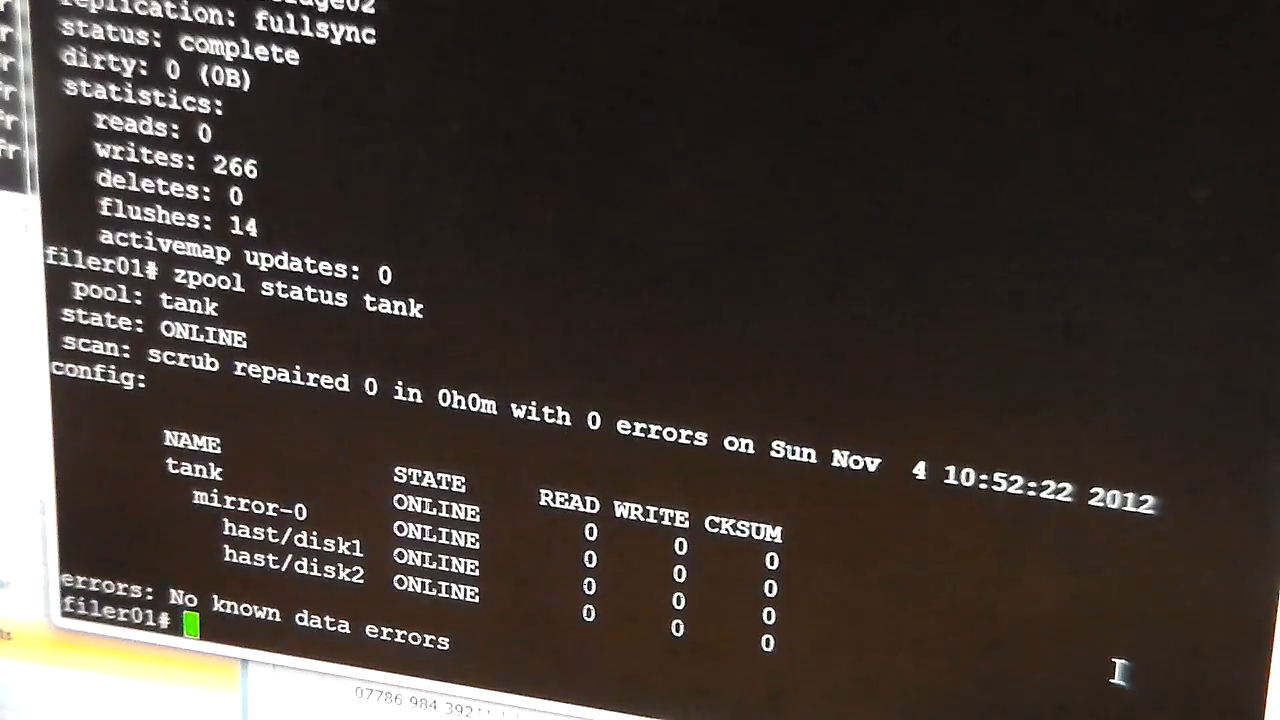
pyautogui.write('hastctl status')
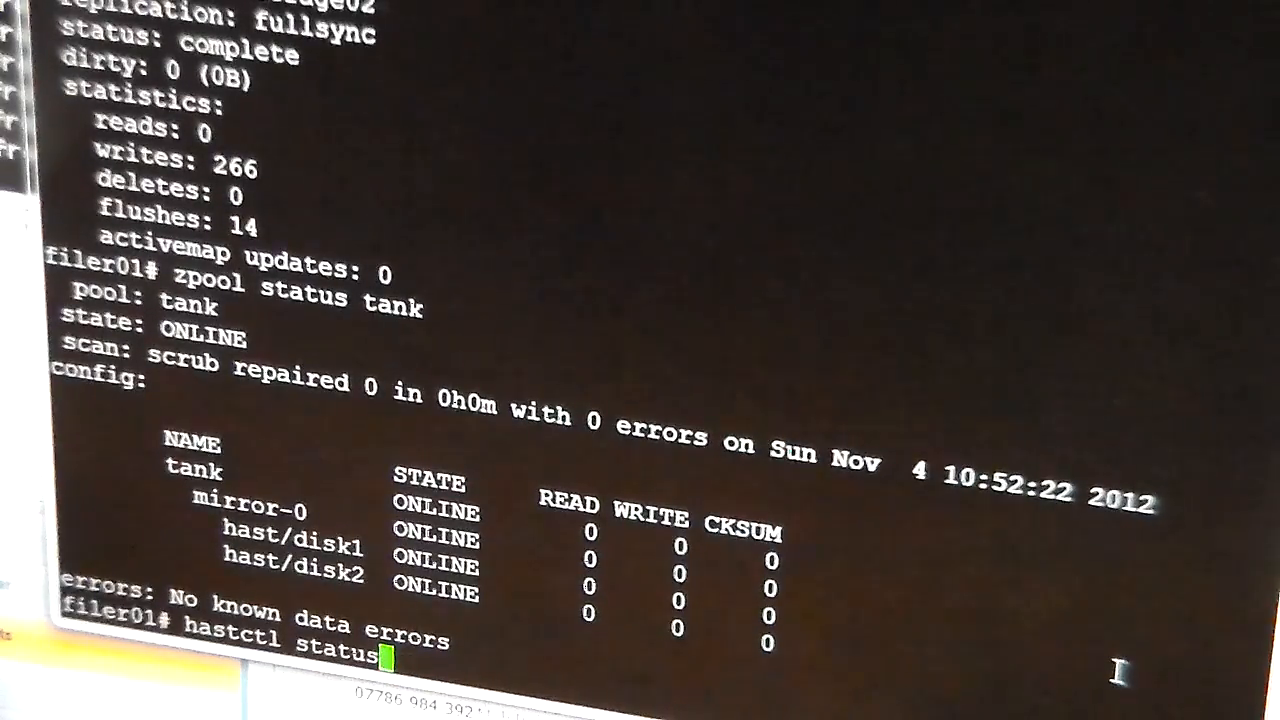